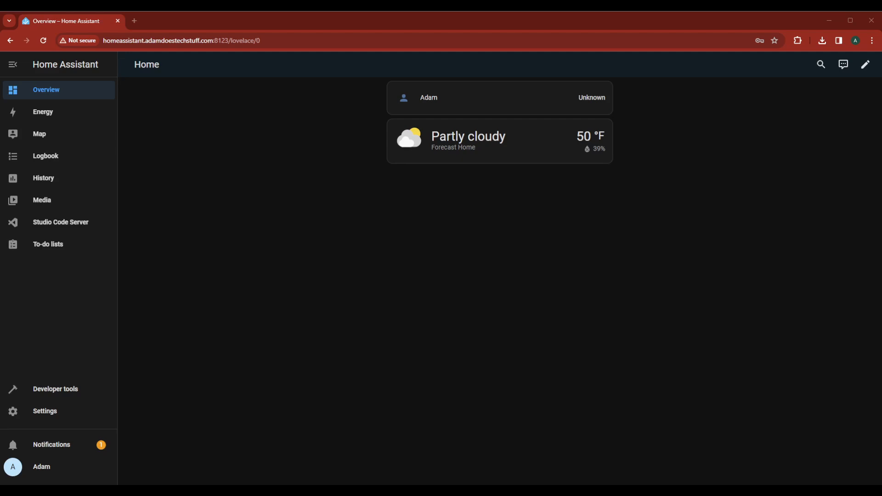
# Step: Install the Let's Encrypt add-on from the Add-on Store
pyautogui.click(45, 411)
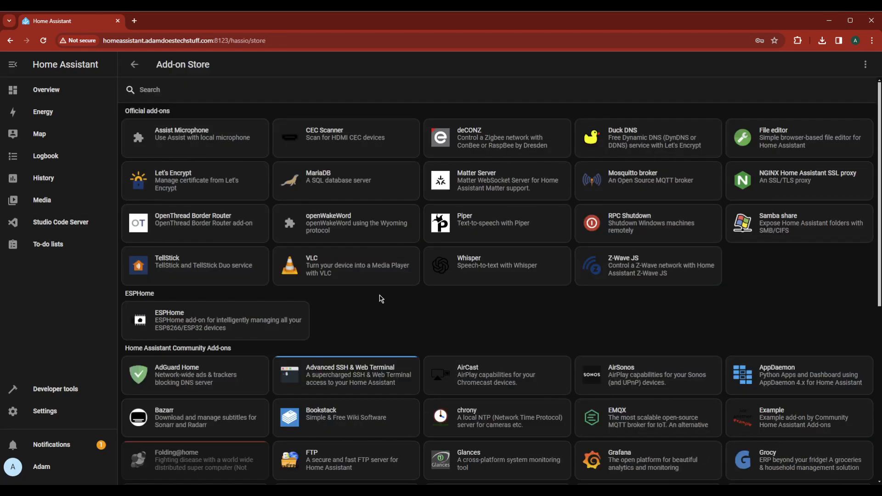
pyautogui.click(194, 181)
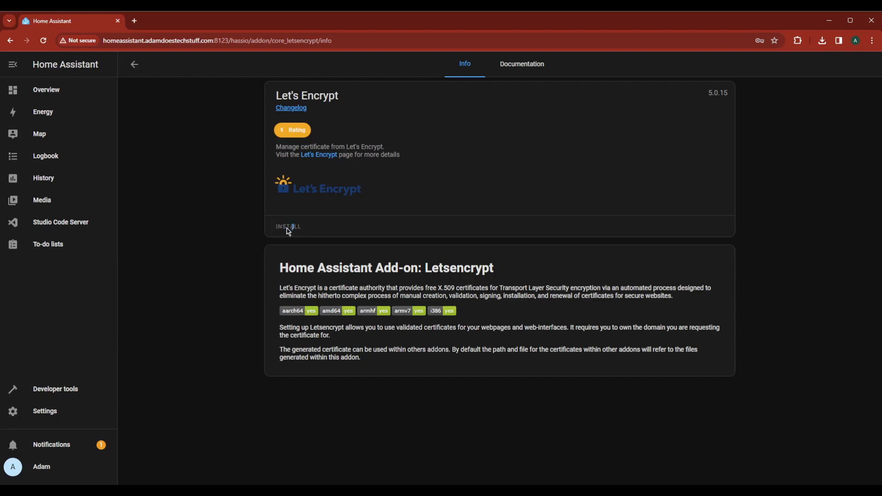
pyautogui.click(288, 226)
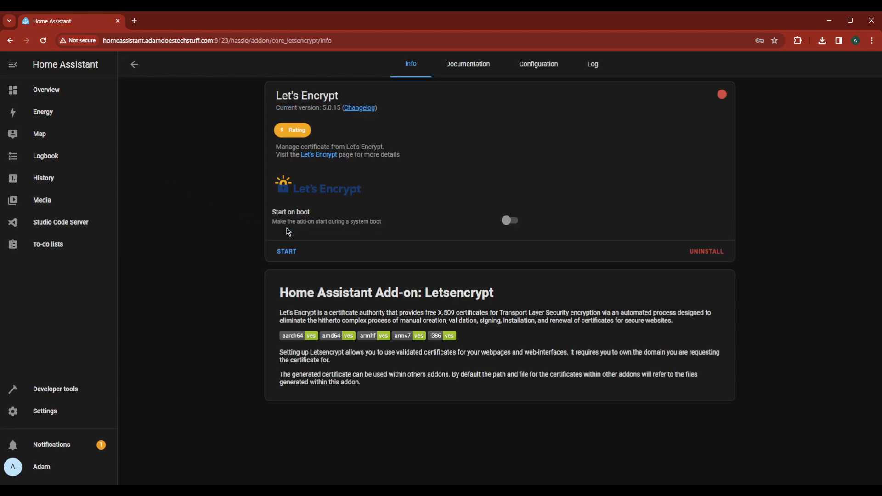
# Step: Set the certificate domain to homeassistant.adamdoestechstuff.com in the add-on configuration
pyautogui.click(537, 63)
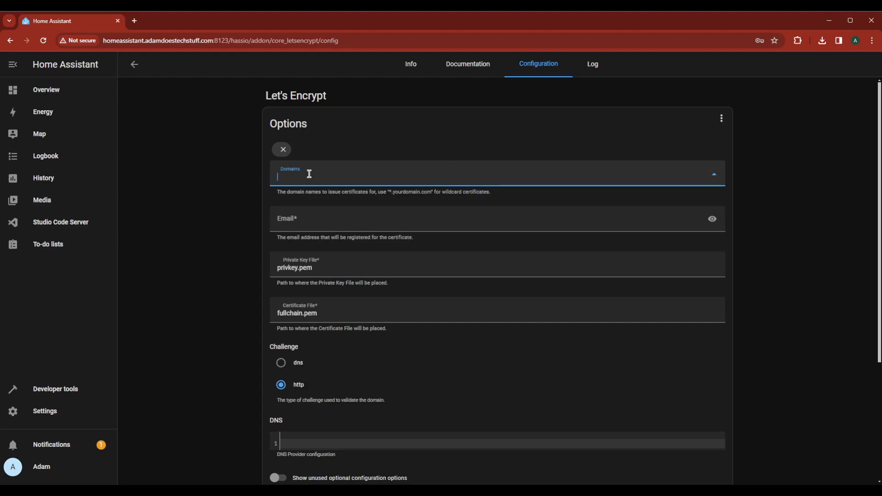
pyautogui.write('home')
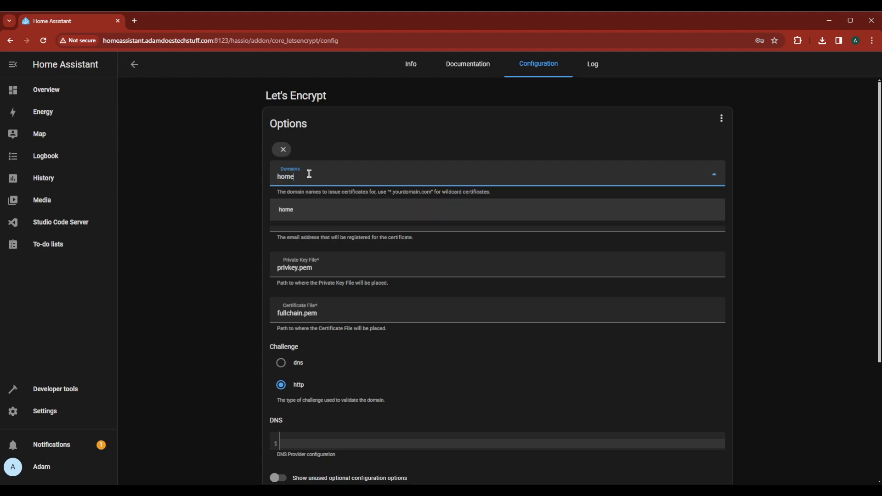
pyautogui.write('assi')
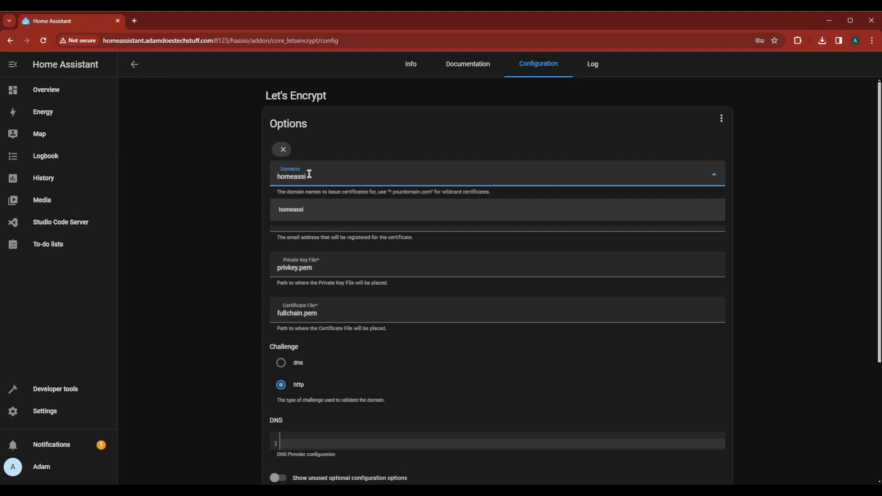
pyautogui.write('stant.adam')
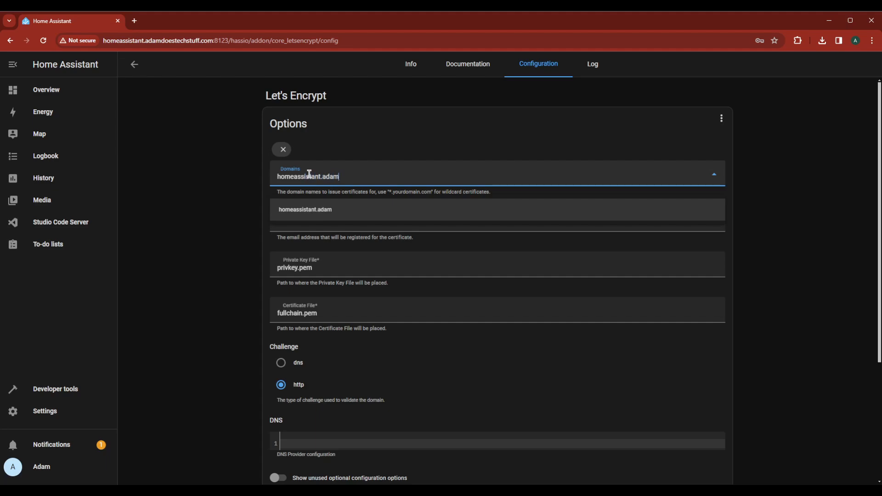
pyautogui.write('oestechstuff.c')
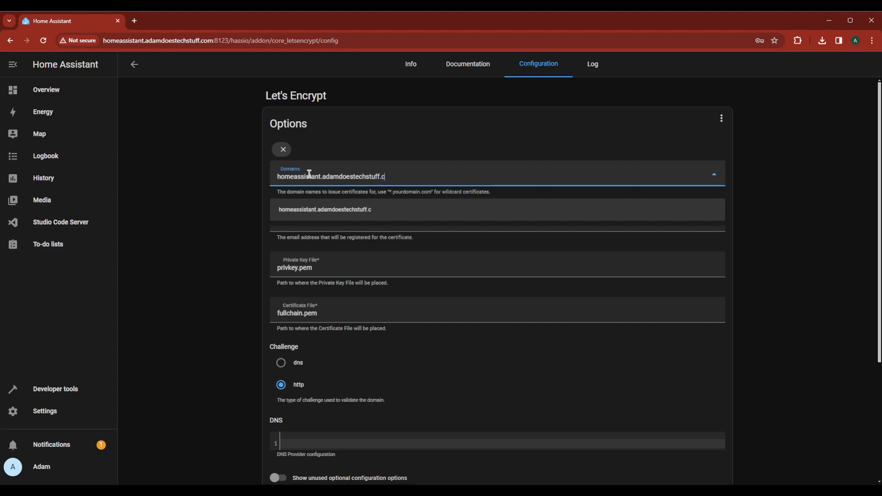
pyautogui.write('om')
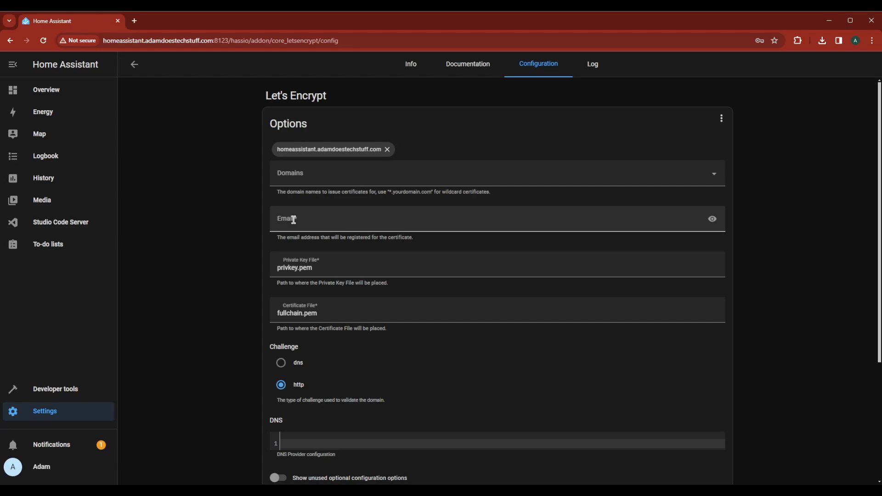
# Step: Enter the registration email, choose the dns challenge with 'provider: dns-cloudflare', and save the options
pyautogui.click(394, 218)
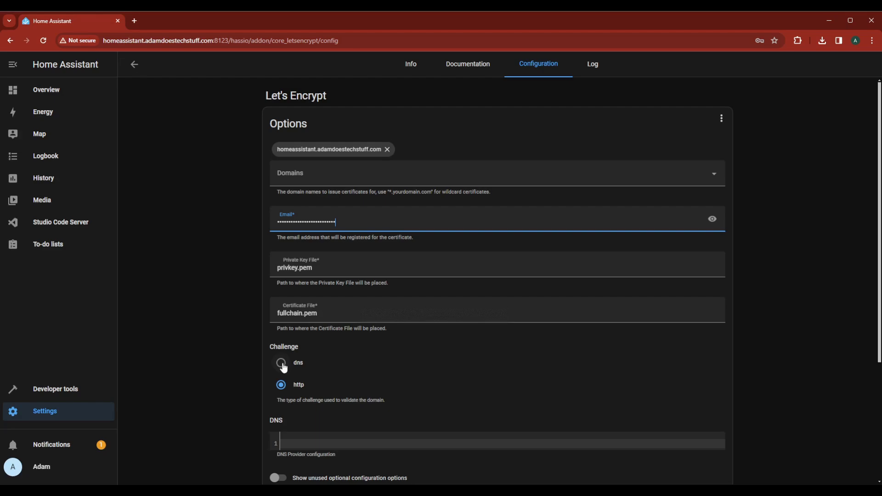
pyautogui.click(280, 362)
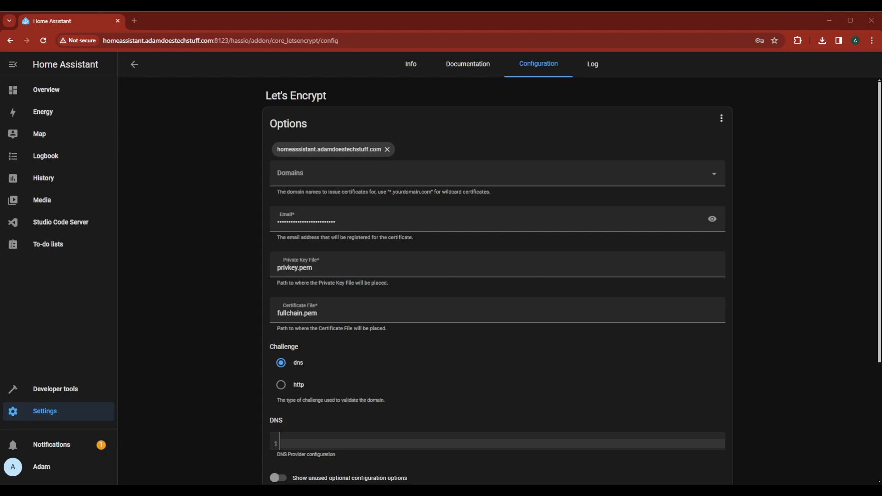
pyautogui.scroll(-3)
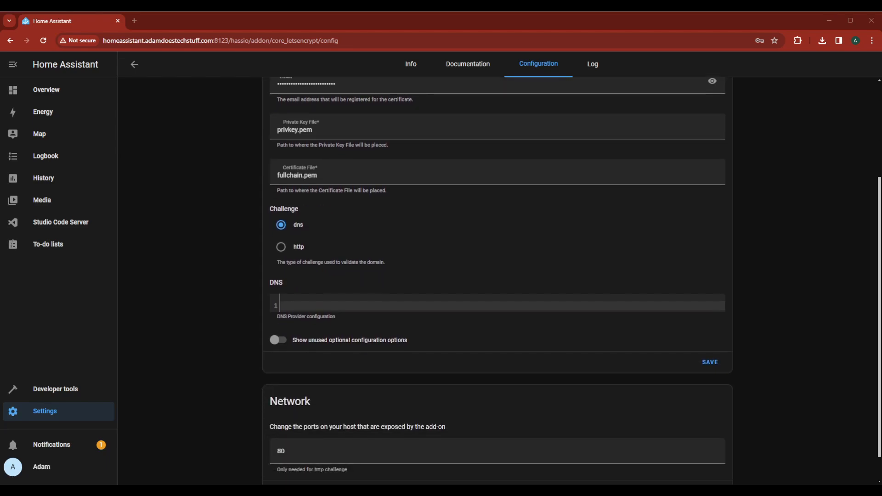
pyautogui.write('provider: dns-cloudflare')
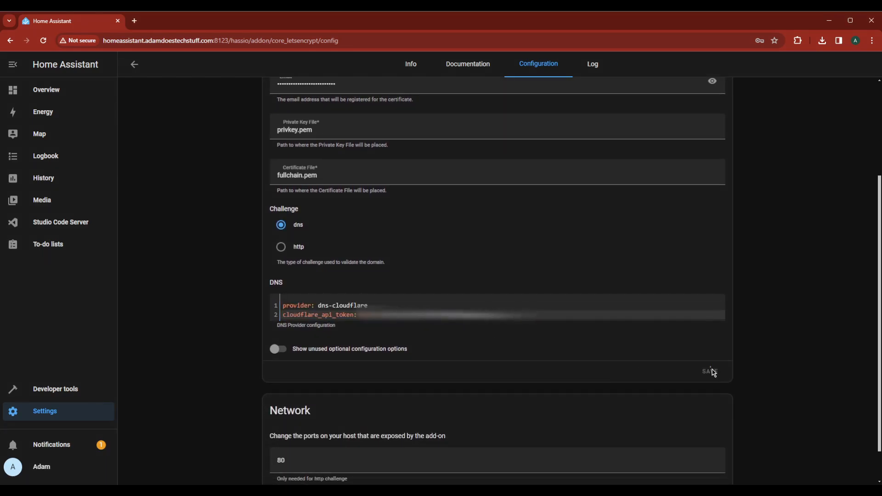
pyautogui.click(410, 63)
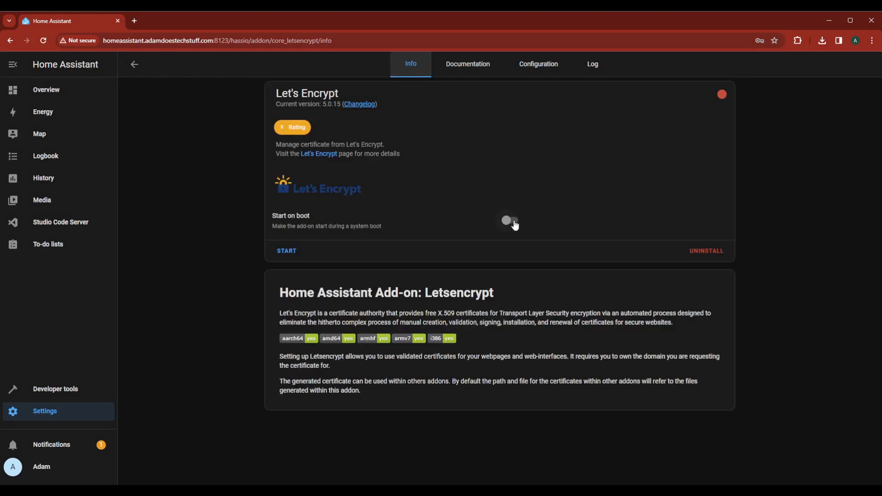
# Step: Enable Start on boot, start Let's Encrypt, and view its log requesting the certificate
pyautogui.click(510, 220)
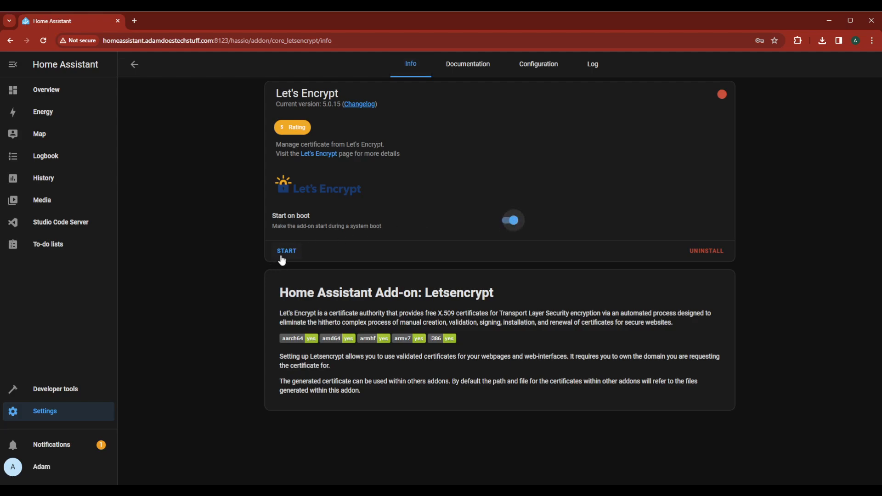
pyautogui.click(286, 251)
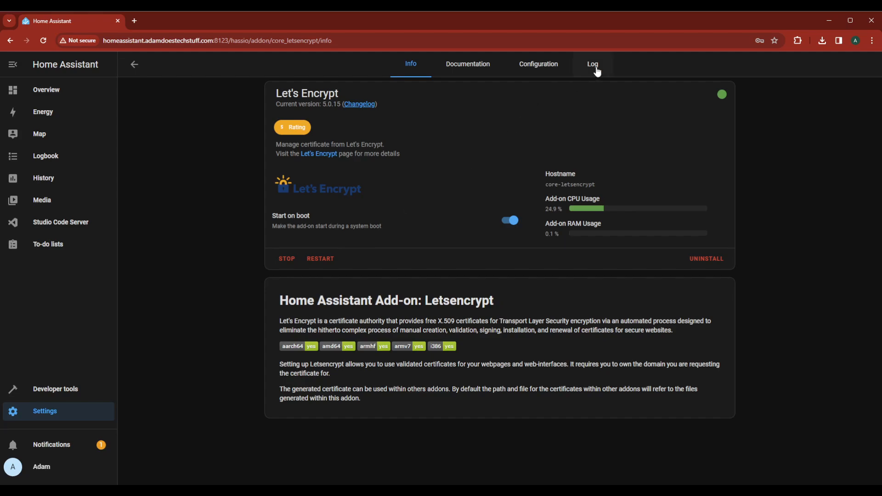
pyautogui.click(592, 63)
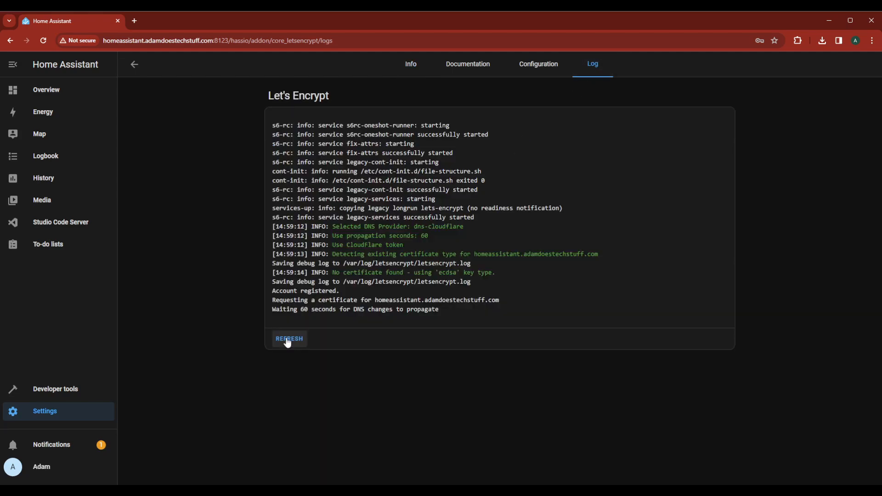
# Step: Refresh the log to the 'Successfully received certificate.' line, then go to Studio Code Server
pyautogui.click(289, 340)
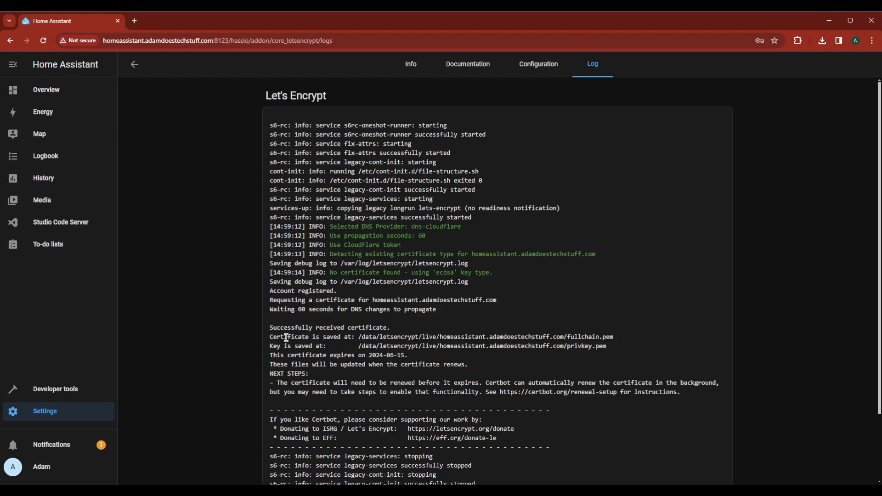
pyautogui.scroll(-3)
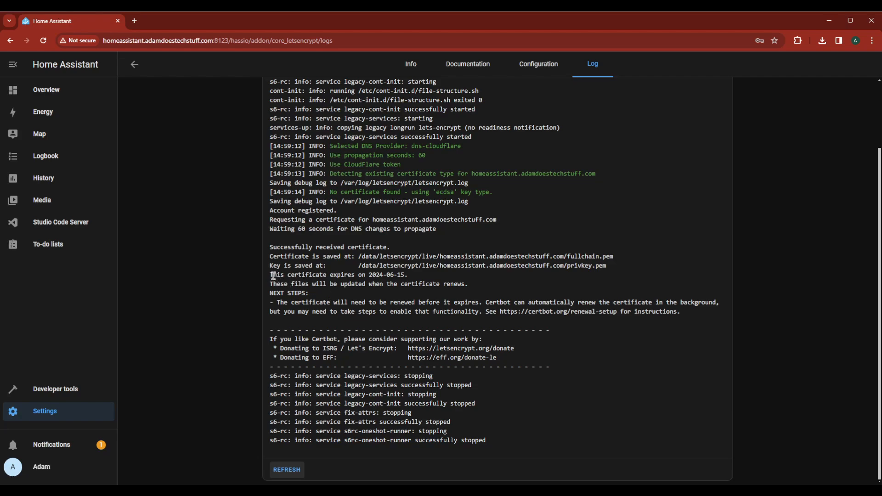
pyautogui.moveTo(270, 246); pyautogui.dragTo(390, 247)
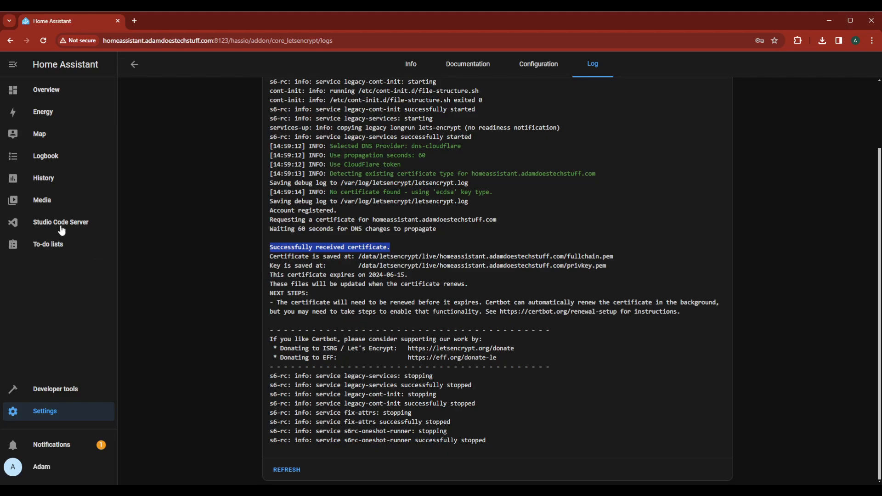
pyautogui.click(60, 221)
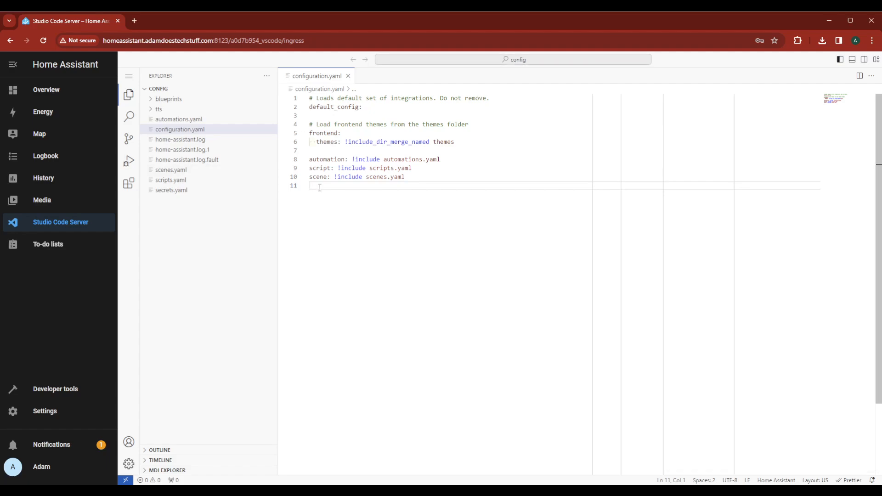
# Step: Add an http section with server_port 443 and ssl_certificate/ssl_key paths to configuration.yaml, then go to Developer tools
pyautogui.click(158, 75)
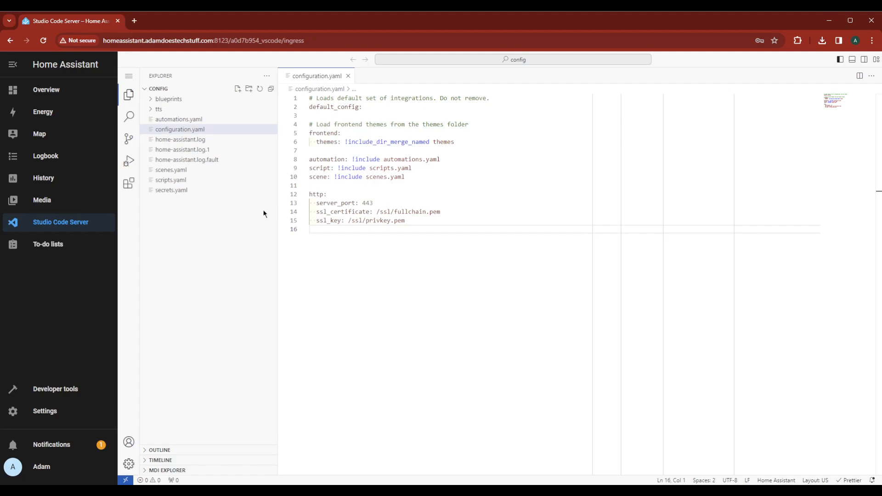
pyautogui.moveTo(66, 392)
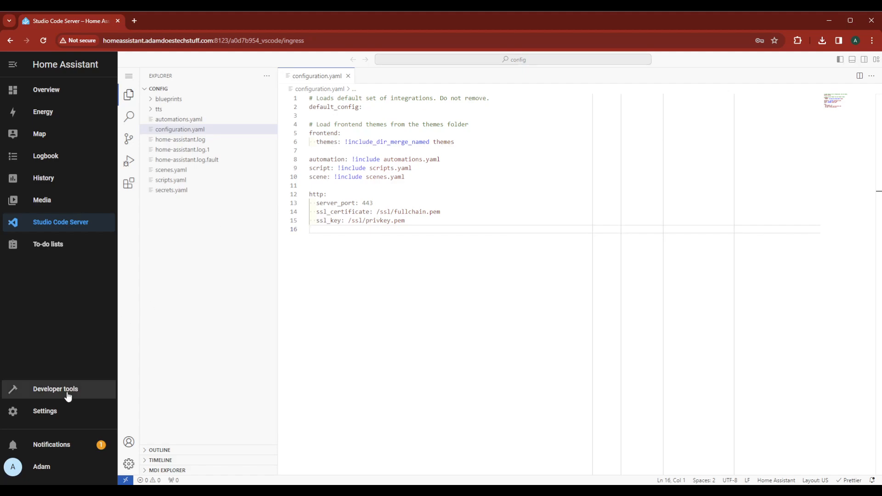
pyautogui.click(55, 389)
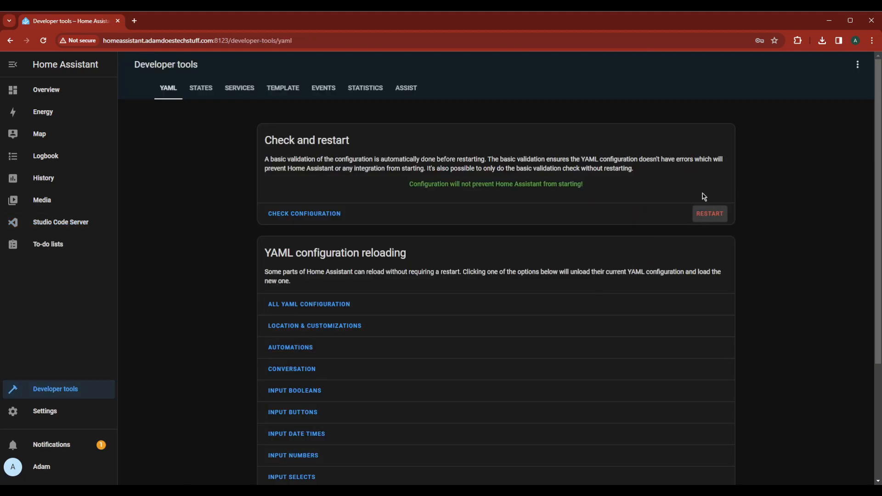
# Step: Restart Home Assistant and confirm the restart
pyautogui.click(710, 213)
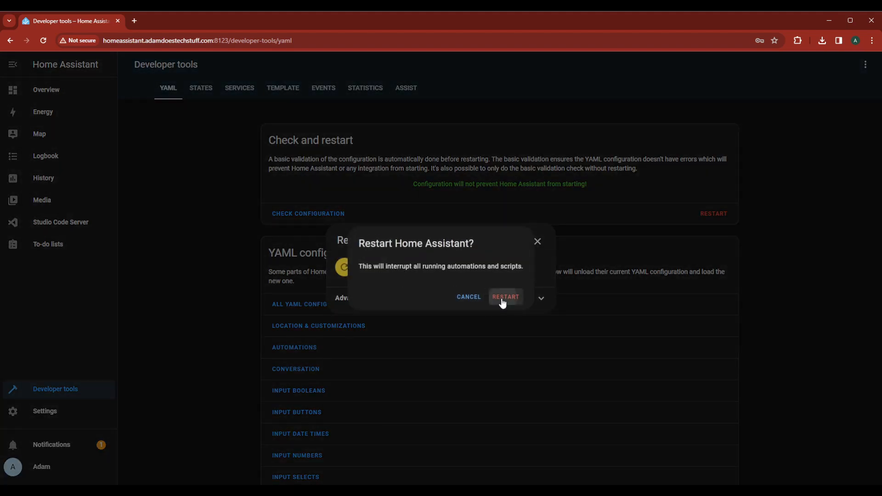
pyautogui.click(505, 297)
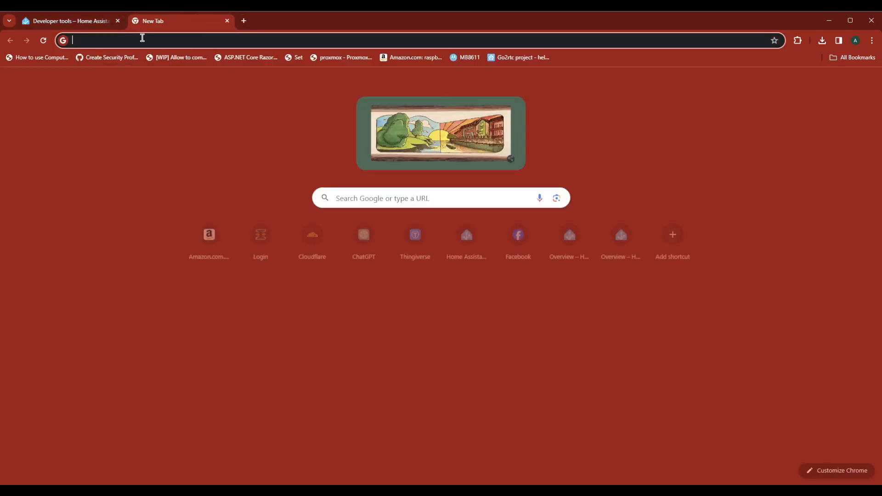
pyautogui.write('https://homeassistant.adamdoestechstuff.com')
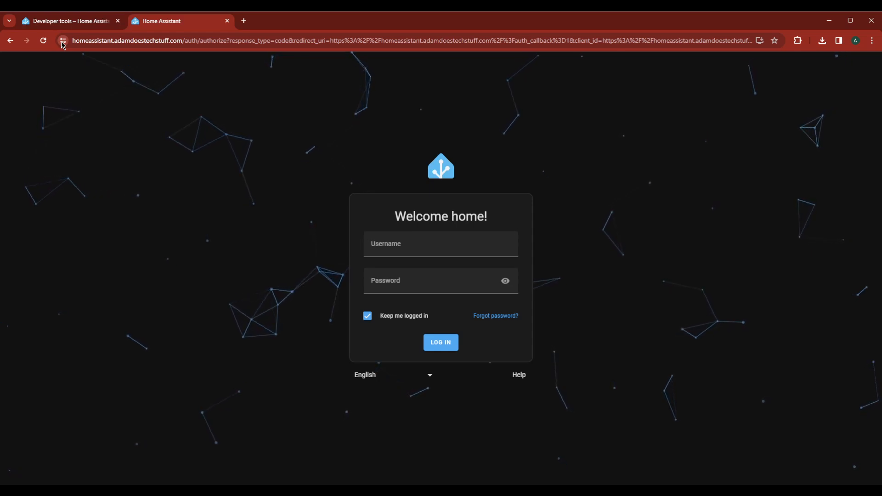
pyautogui.moveTo(296, 27)
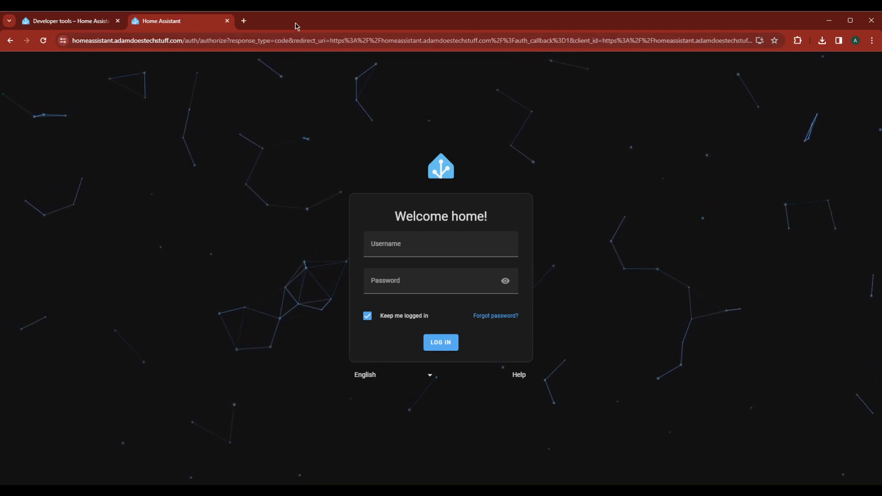